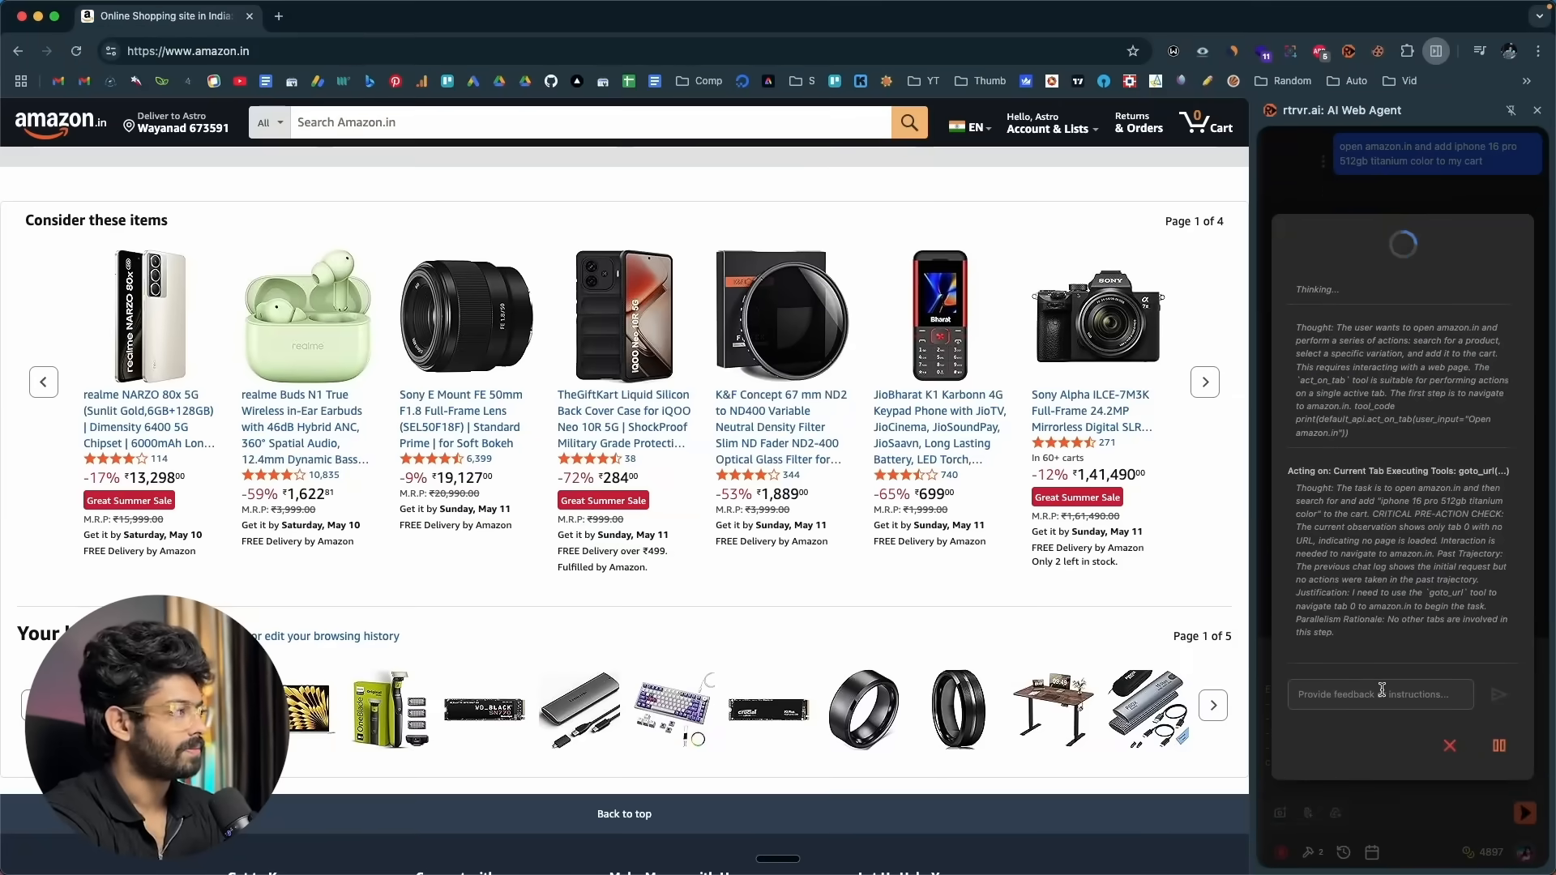
- Search 'iphone 16 pro 512gb titanium color', add it to cart, and view the ₹1,42,900 cart
{"action": "type", "text": "iphone 16 pro 512gb titanium color"}
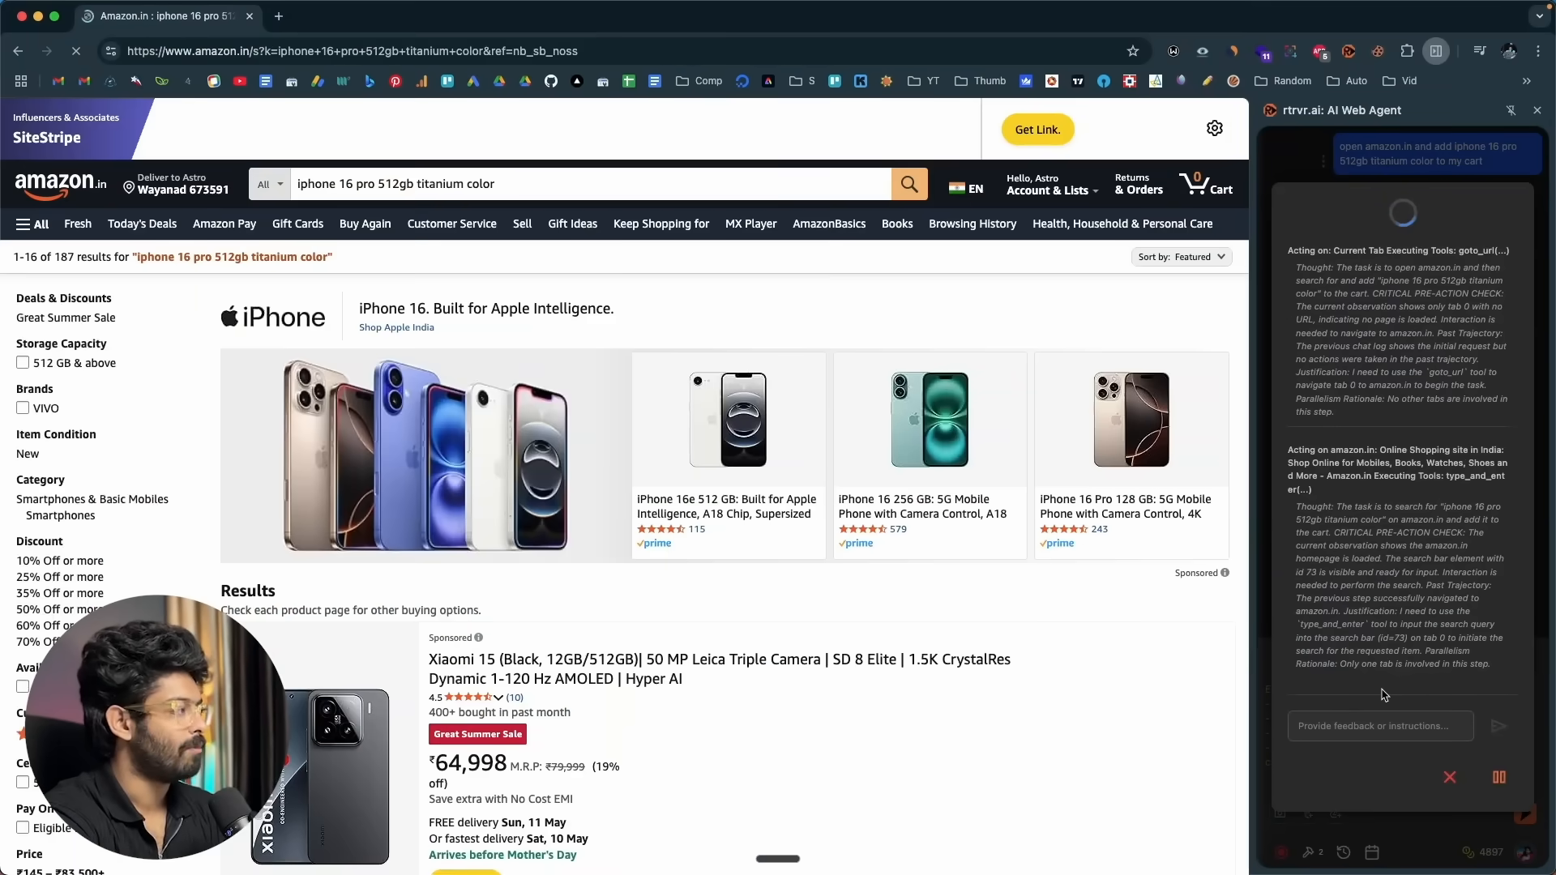
{"action": "scroll", "scroll_direction": "down", "scroll_amount": 3}
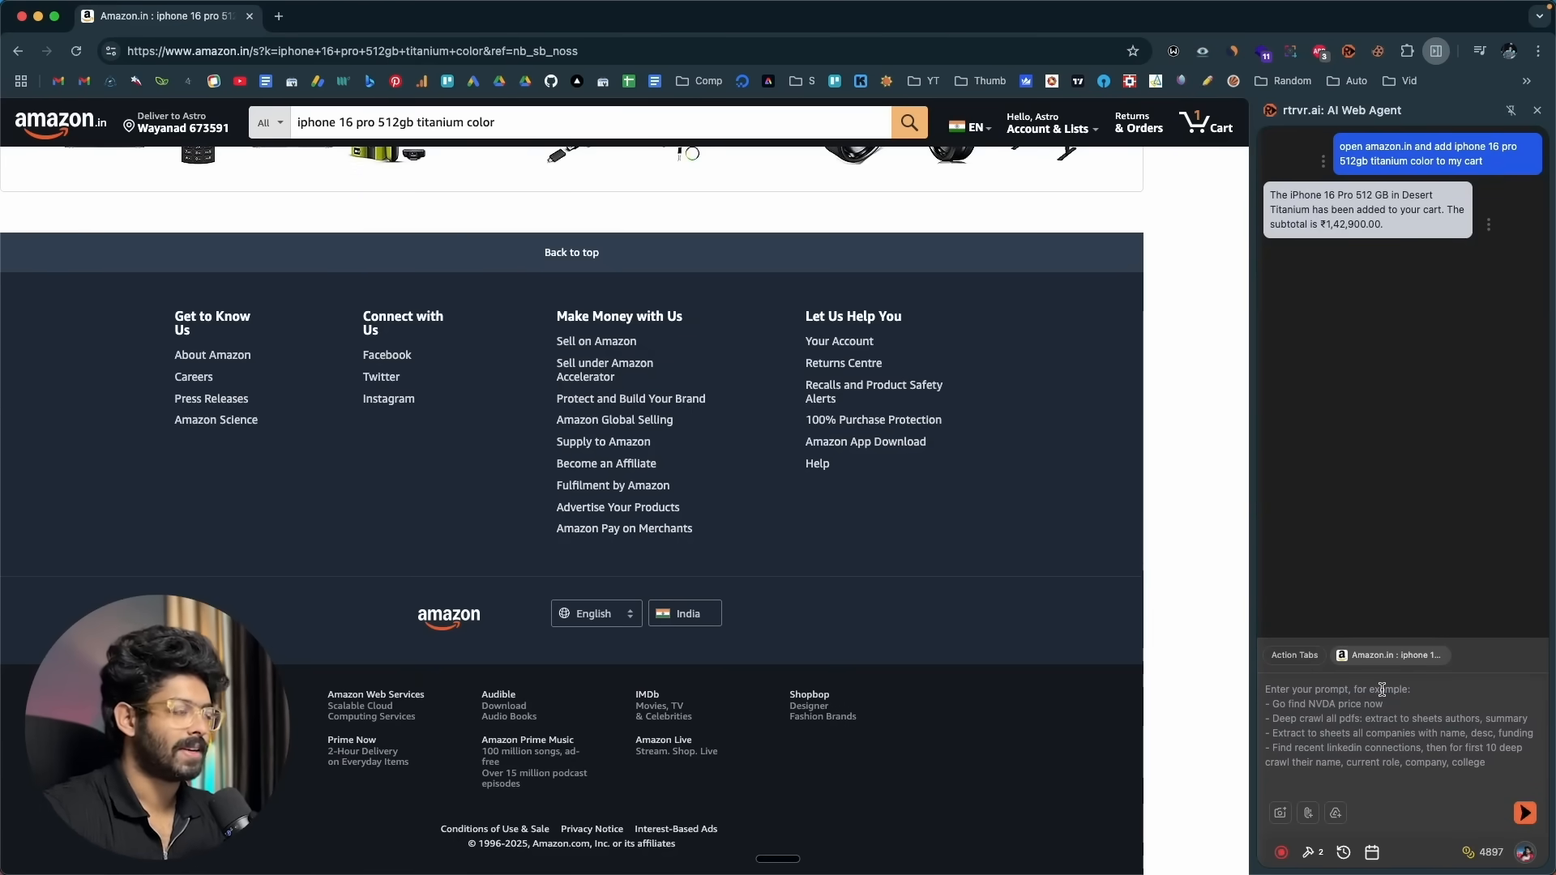
{"action": "left_click", "coordinate": [1206, 123]}
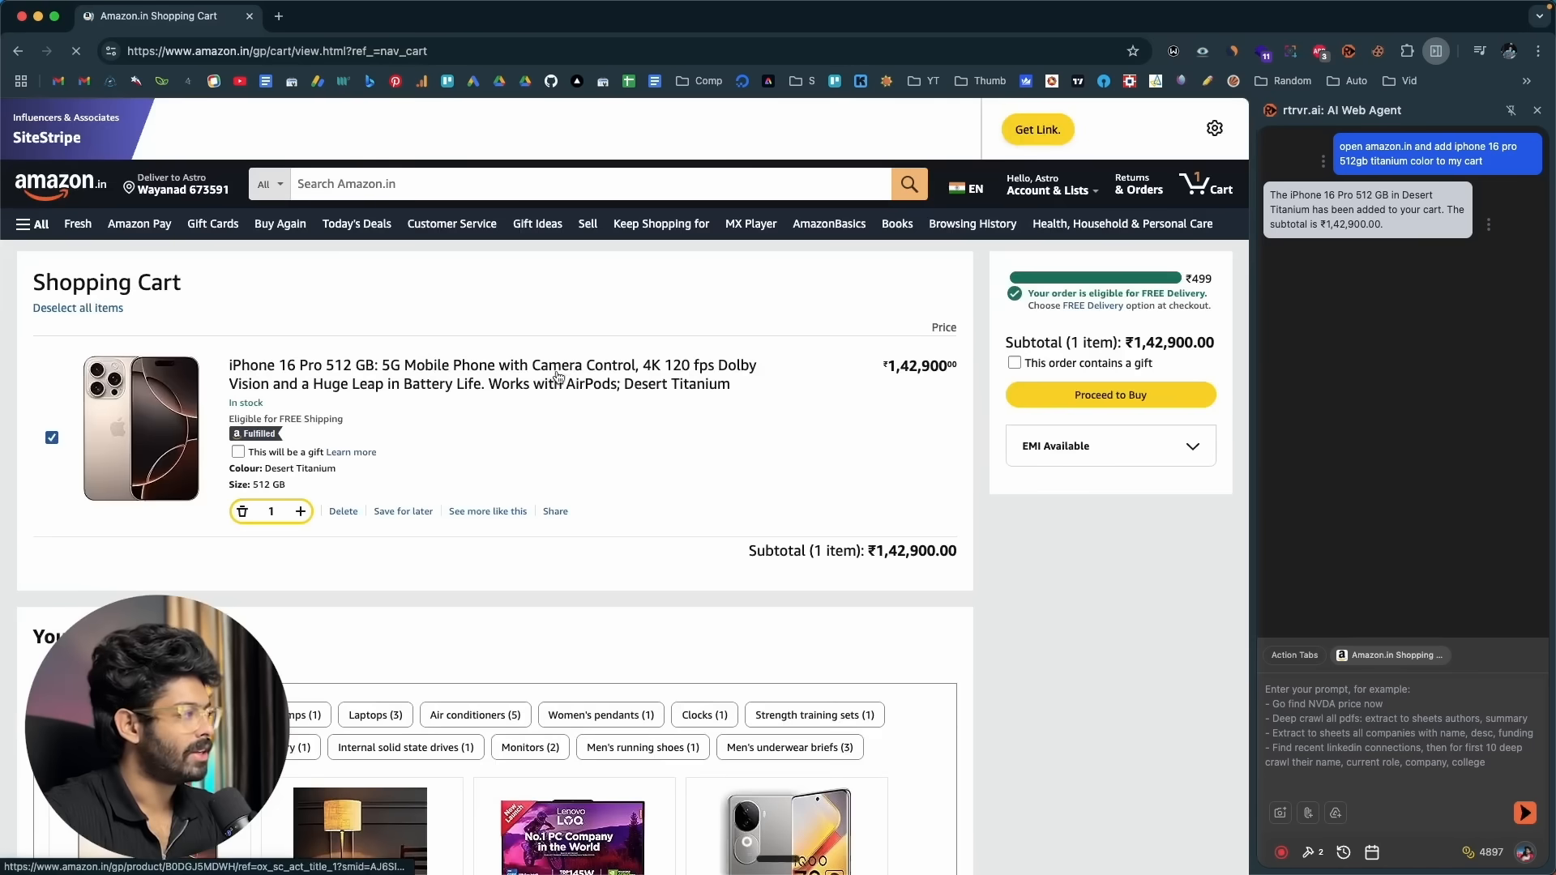